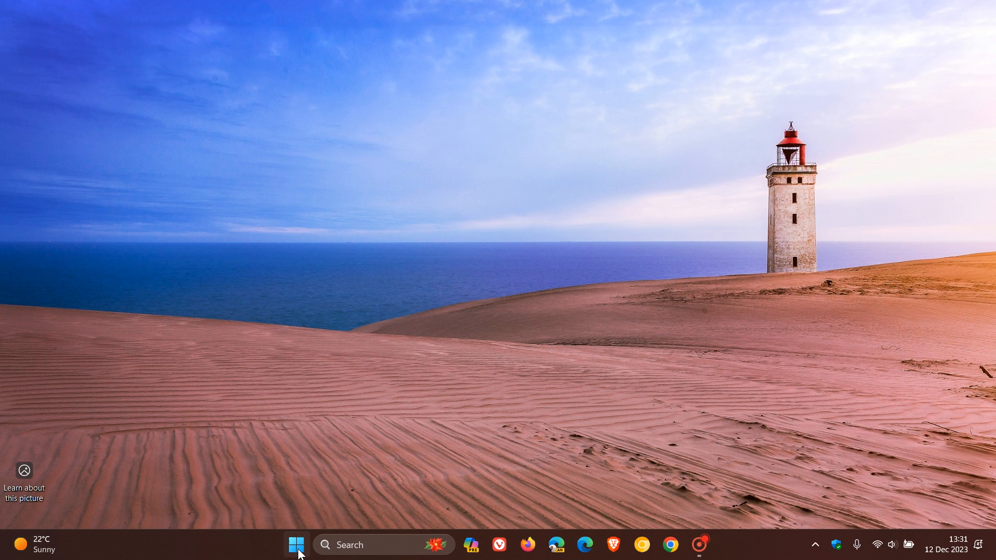
Open All apps in the Start menu and scroll down to the M section.
{"action": "left_click", "coordinate": [295, 544]}
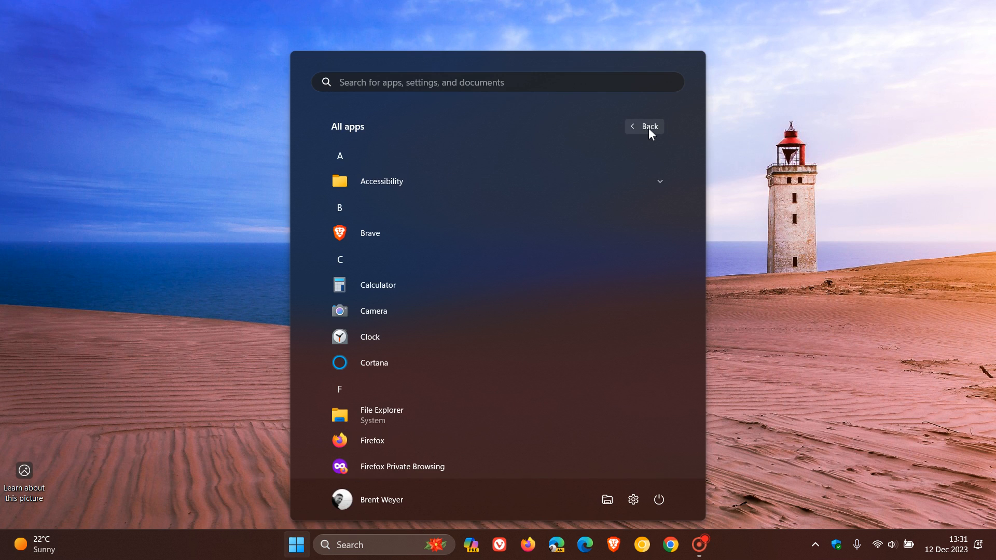
{"action": "scroll", "scroll_direction": "down", "scroll_amount": 3}
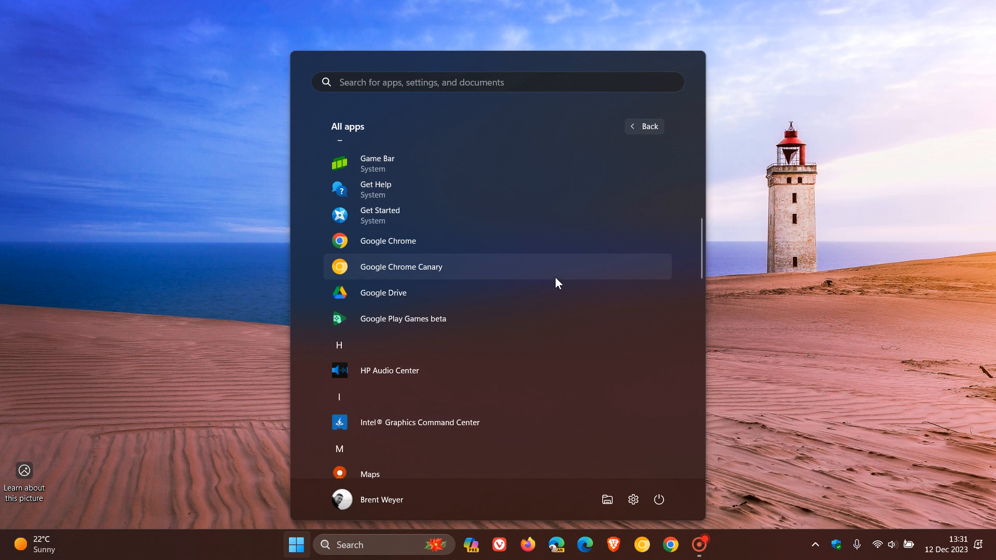
{"action": "scroll", "scroll_direction": "down", "scroll_amount": 3}
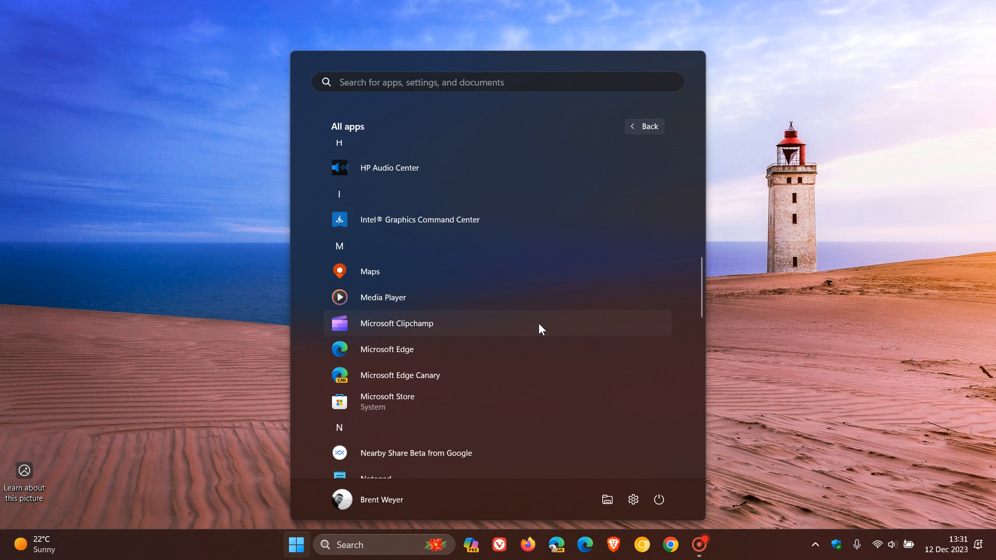
Launch Microsoft Clipchamp from the All apps list and wait for its home page.
{"action": "left_click", "coordinate": [397, 323]}
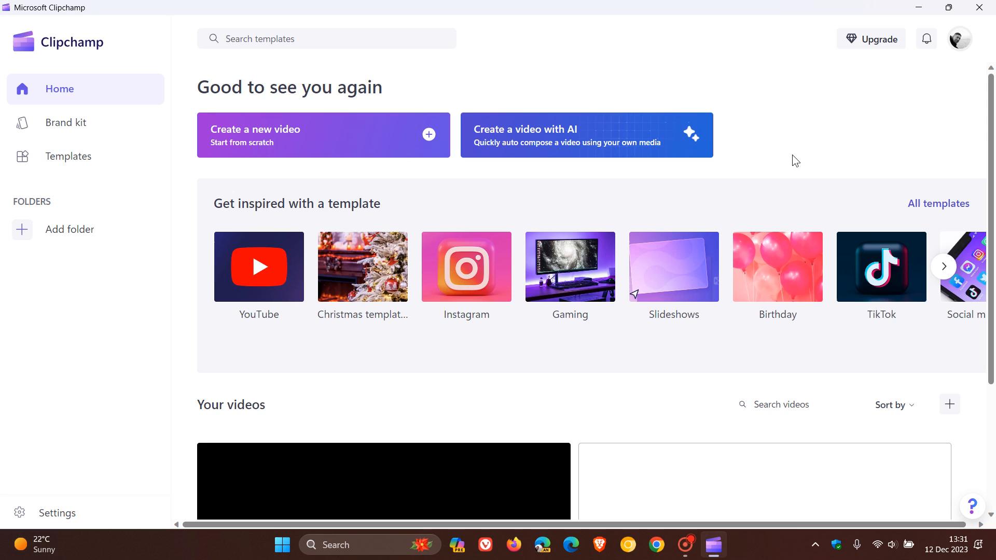
{"action": "mouse_move", "coordinate": [822, 134]}
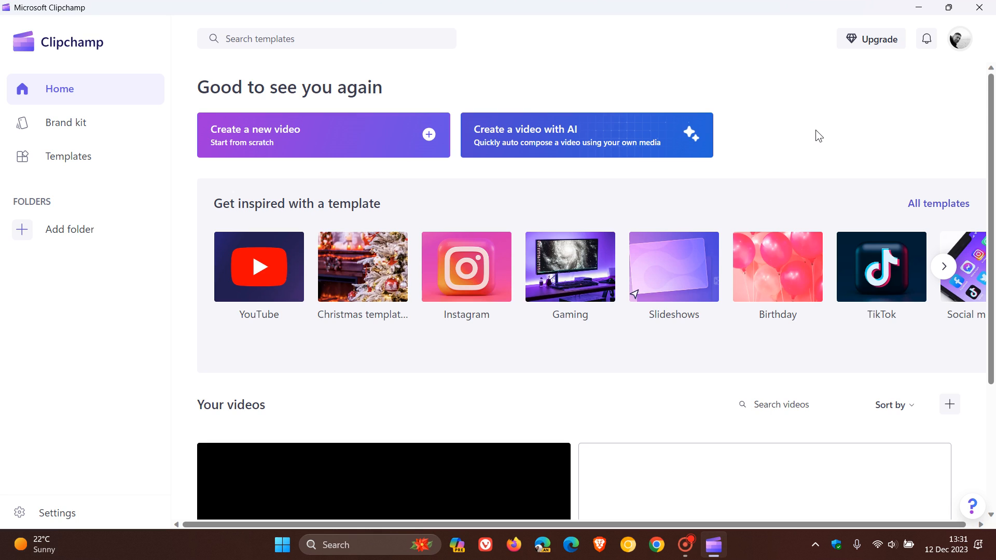
{"action": "mouse_move", "coordinate": [825, 118]}
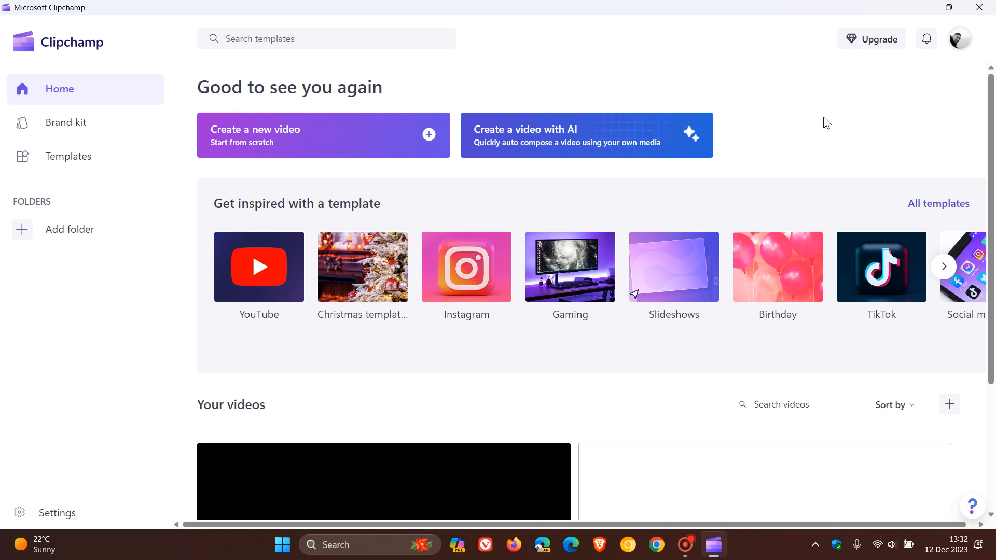
{"action": "mouse_move", "coordinate": [762, 105]}
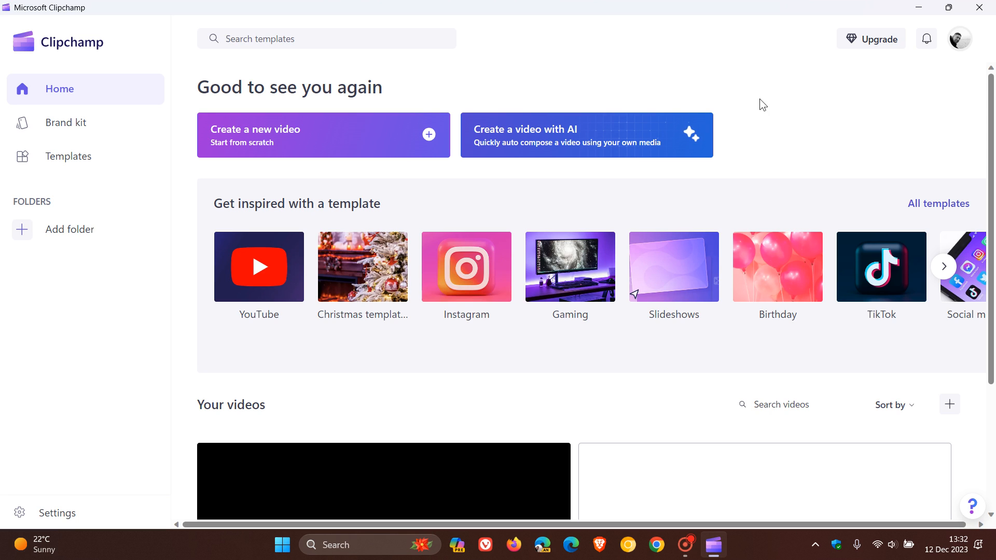
{"action": "mouse_move", "coordinate": [619, 144]}
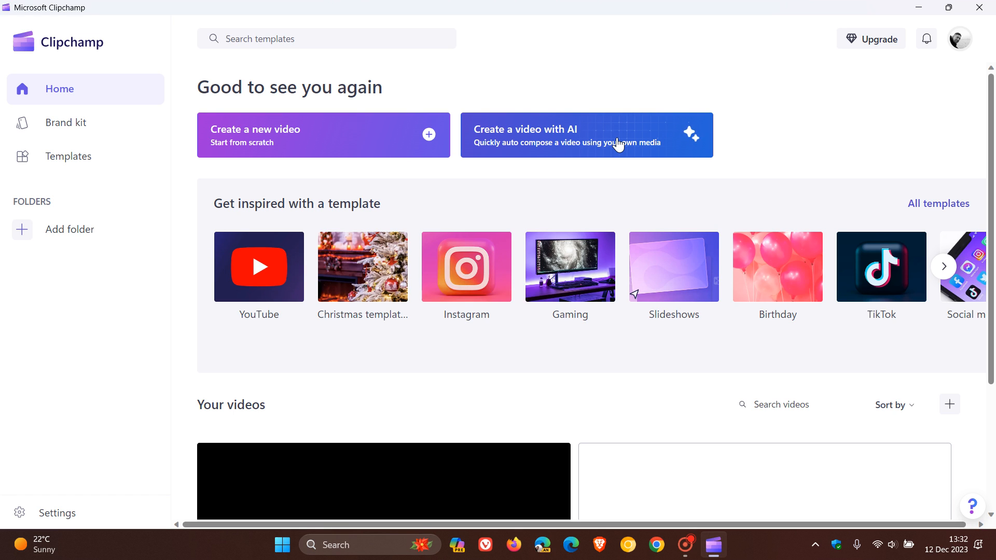
Start 'Create a video with AI', open the media picker, and cancel without adding files.
{"action": "left_click", "coordinate": [586, 135]}
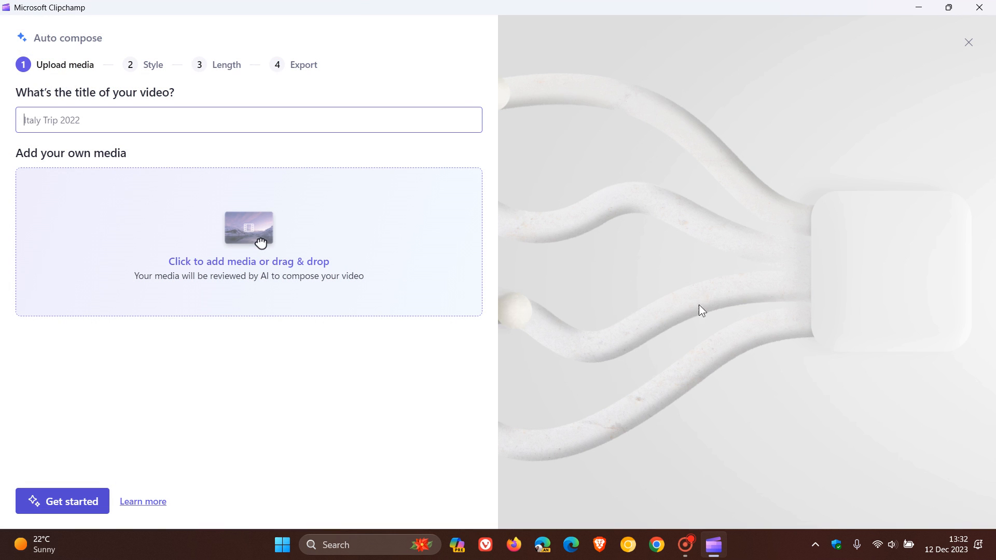
{"action": "mouse_move", "coordinate": [738, 288]}
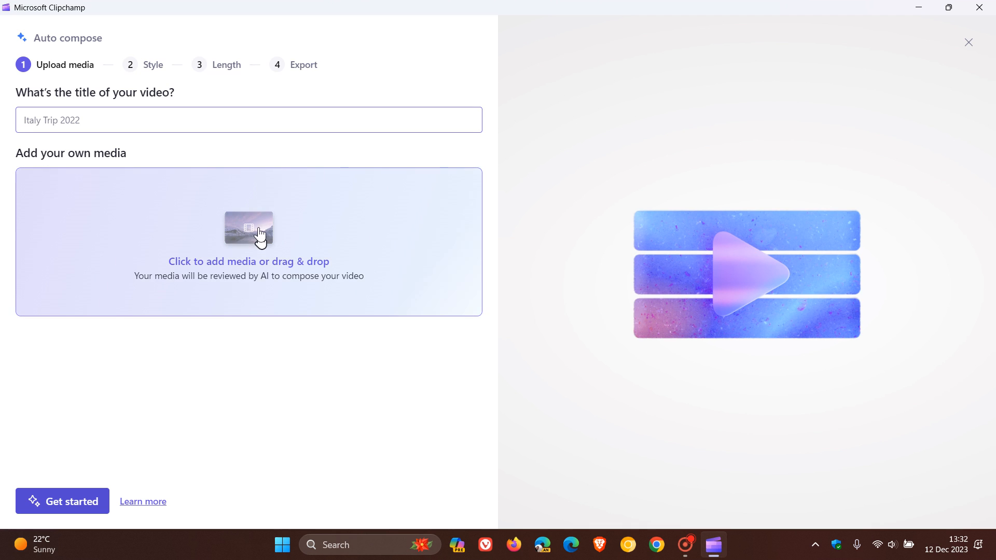
{"action": "left_click", "coordinate": [249, 241]}
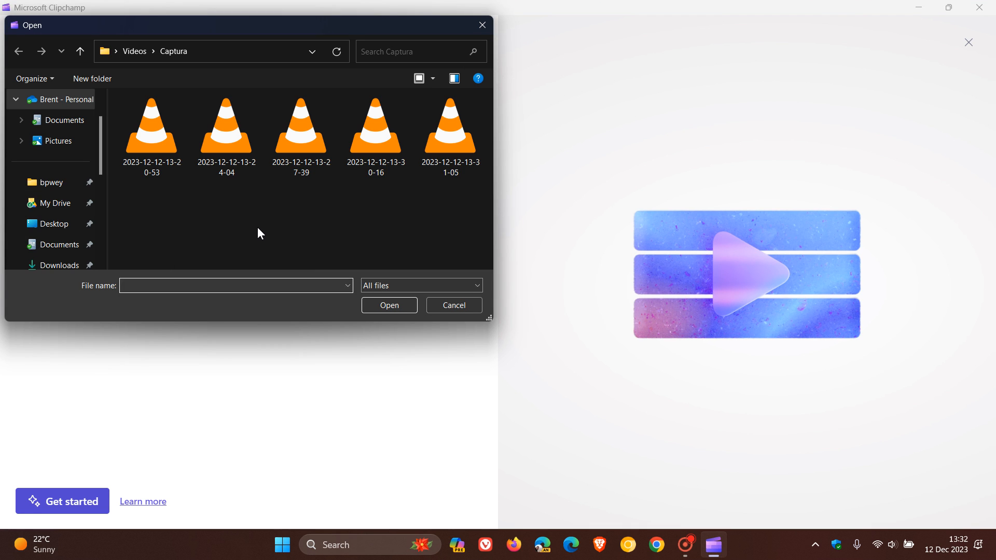
{"action": "mouse_move", "coordinate": [325, 245]}
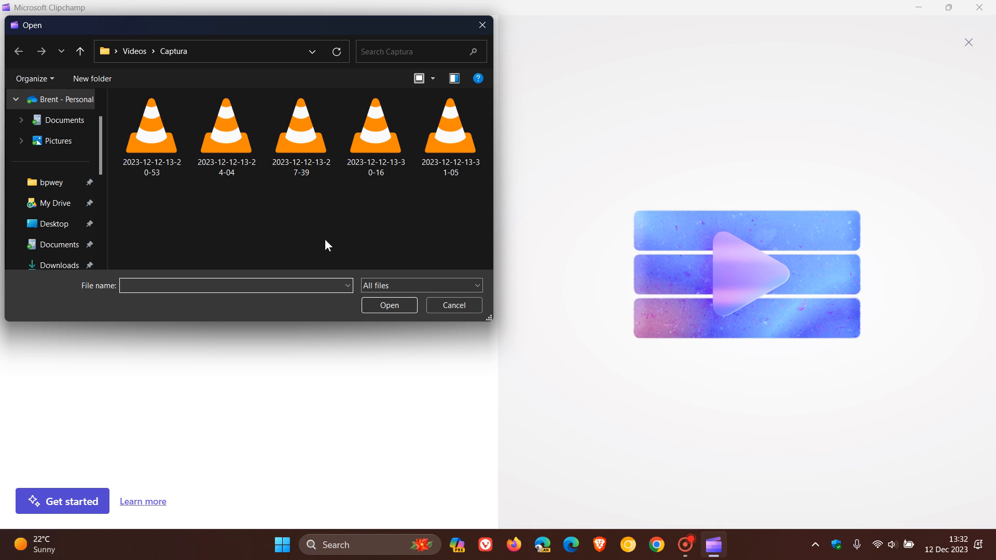
{"action": "left_click", "coordinate": [453, 305]}
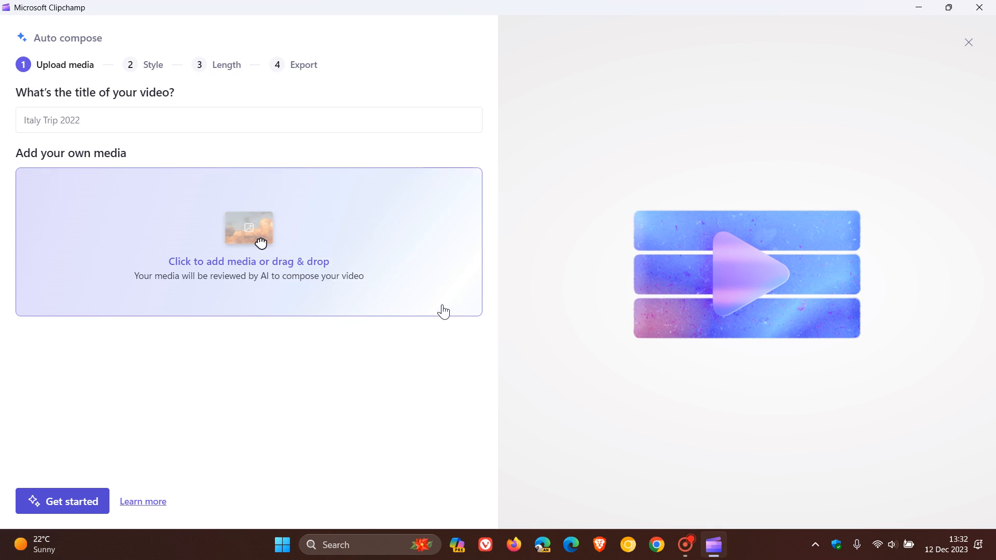
{"action": "mouse_move", "coordinate": [563, 356]}
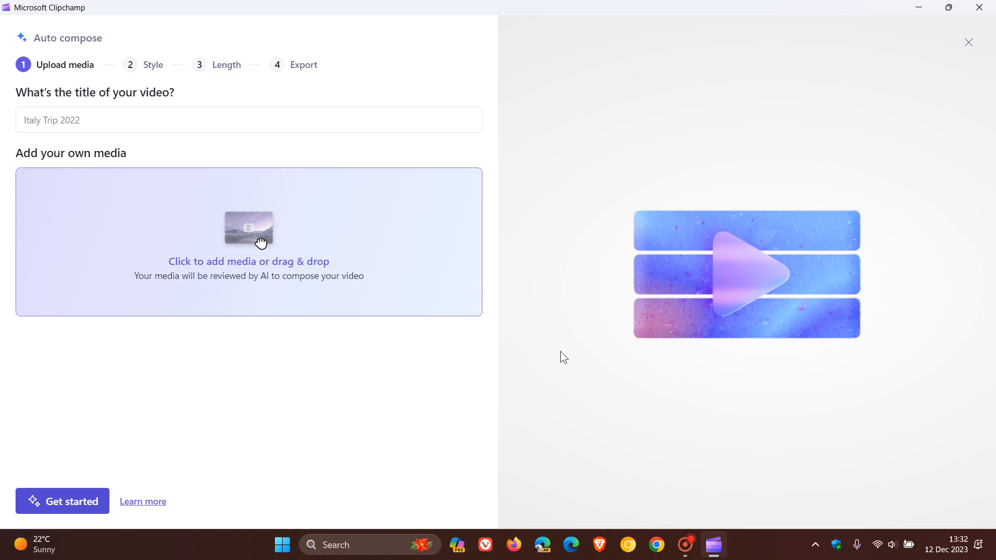
Close Auto compose and dismiss the 'Help us improve' survey unanswered.
{"action": "left_click", "coordinate": [968, 42]}
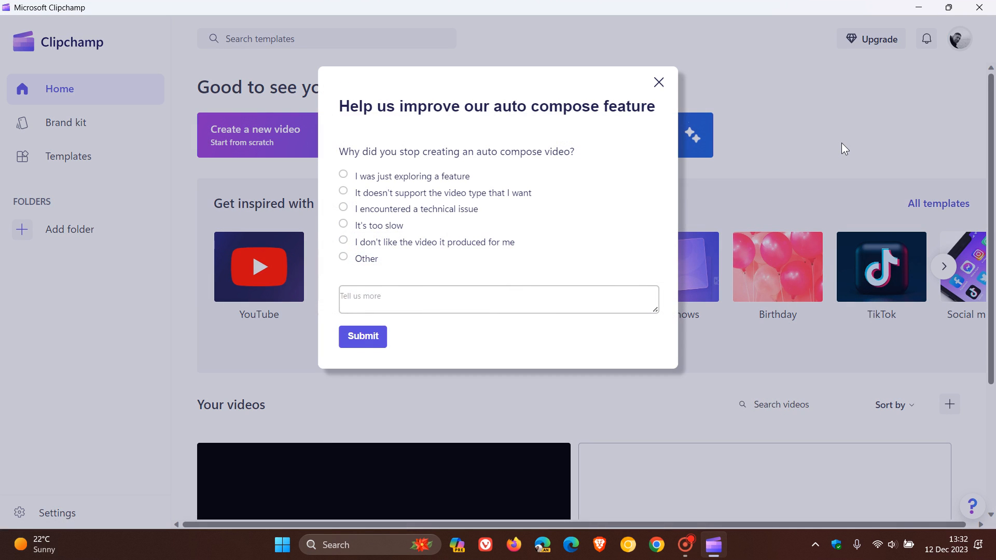
{"action": "mouse_move", "coordinate": [654, 84]}
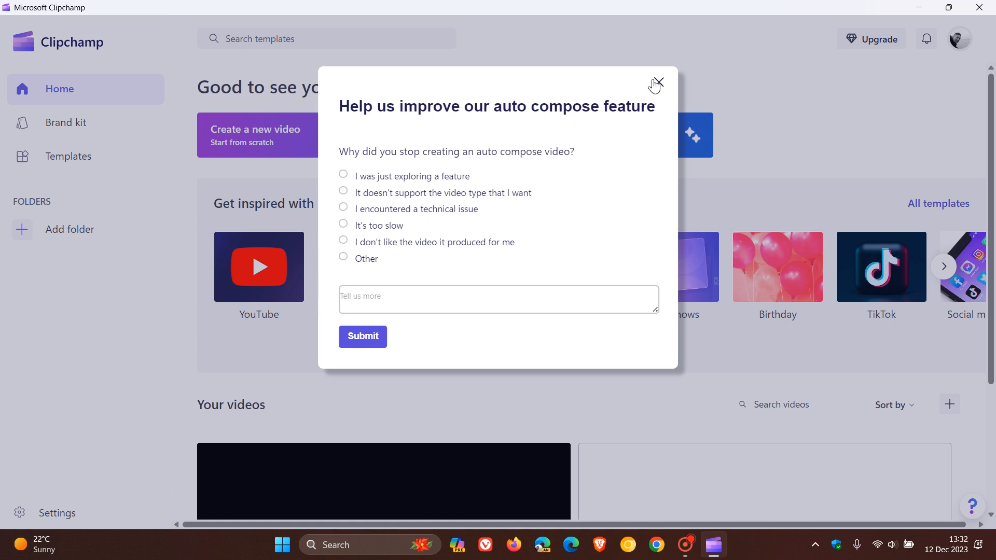
{"action": "left_click", "coordinate": [656, 83]}
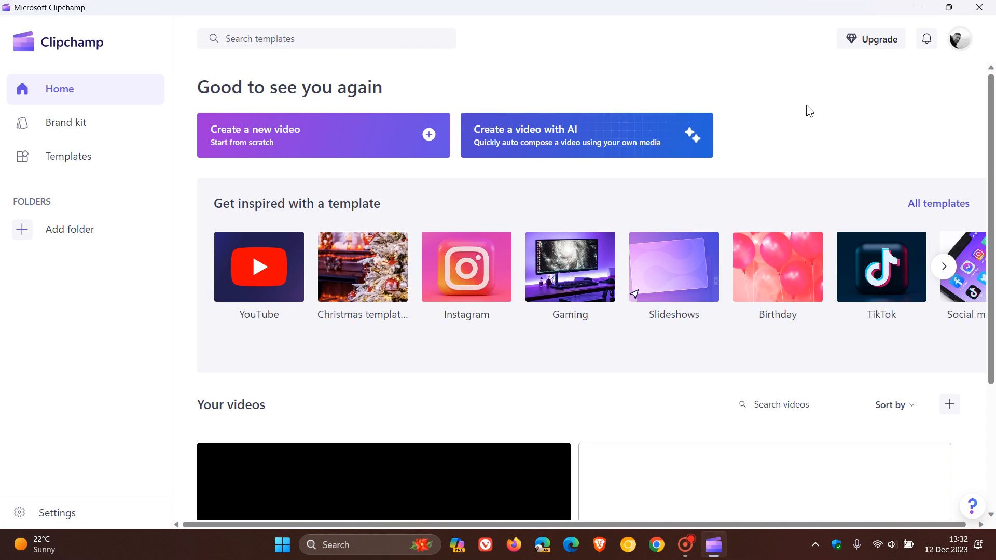
{"action": "mouse_move", "coordinate": [836, 101]}
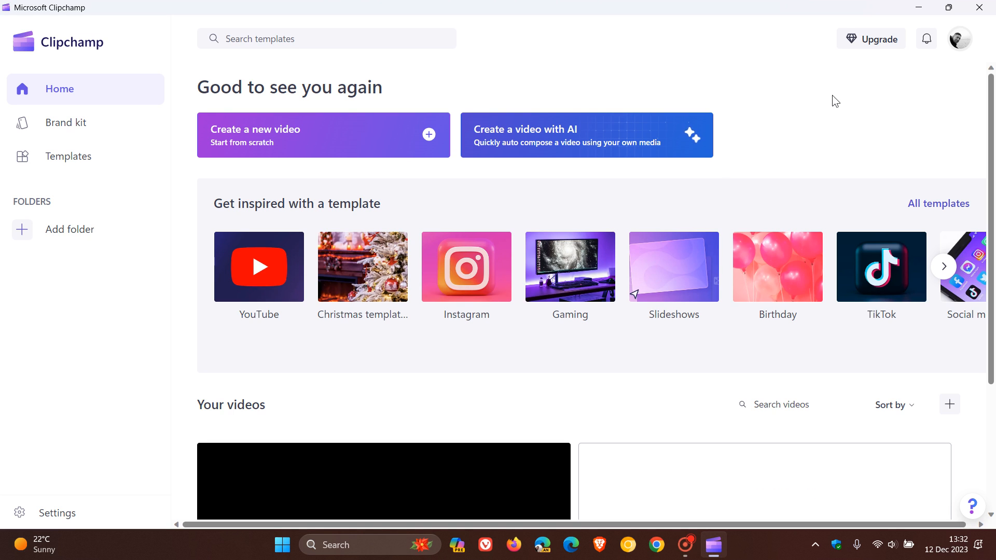
Scroll down to Your videos to show the Untitled video edited 2023/12/12.
{"action": "scroll", "scroll_direction": "down", "scroll_amount": 3}
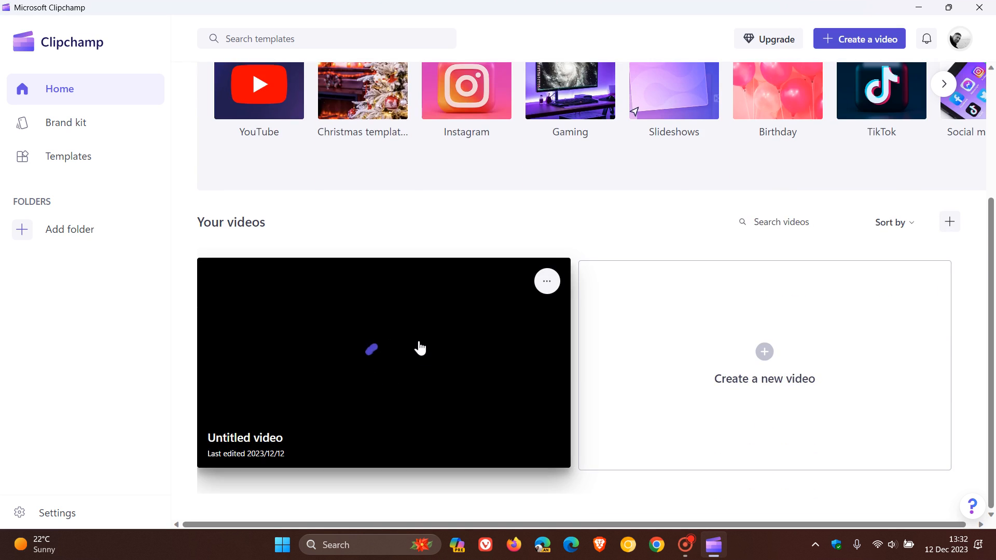
{"action": "mouse_move", "coordinate": [421, 348]}
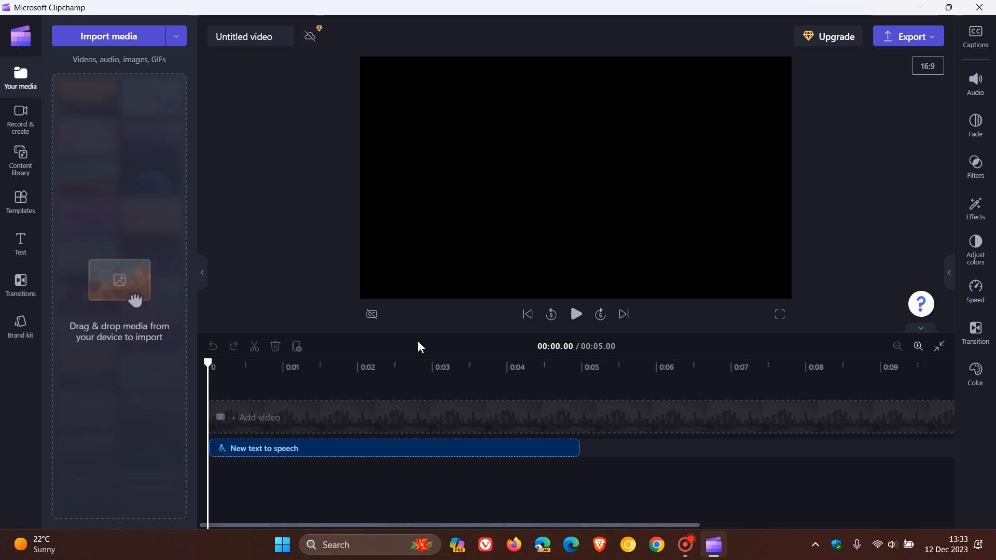
{"action": "mouse_move", "coordinate": [283, 172]}
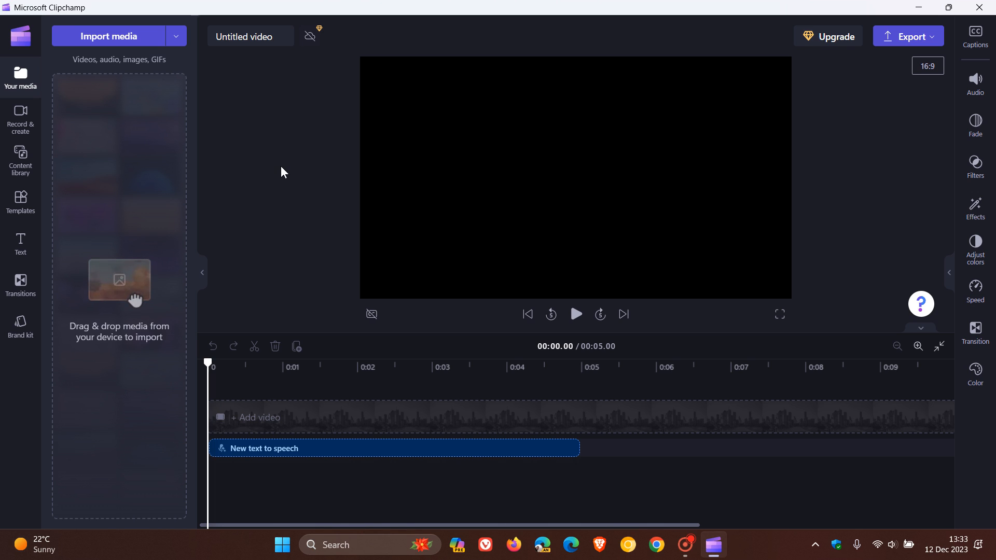
{"action": "mouse_move", "coordinate": [20, 159]}
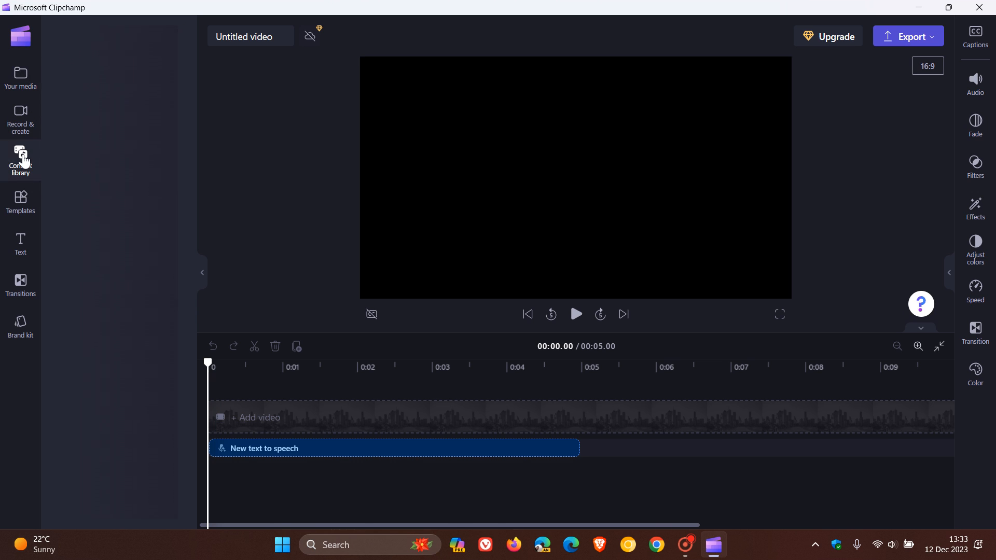
Browse the Content library from Shapes through GIPHY stickers, then scroll back up.
{"action": "left_click", "coordinate": [20, 161]}
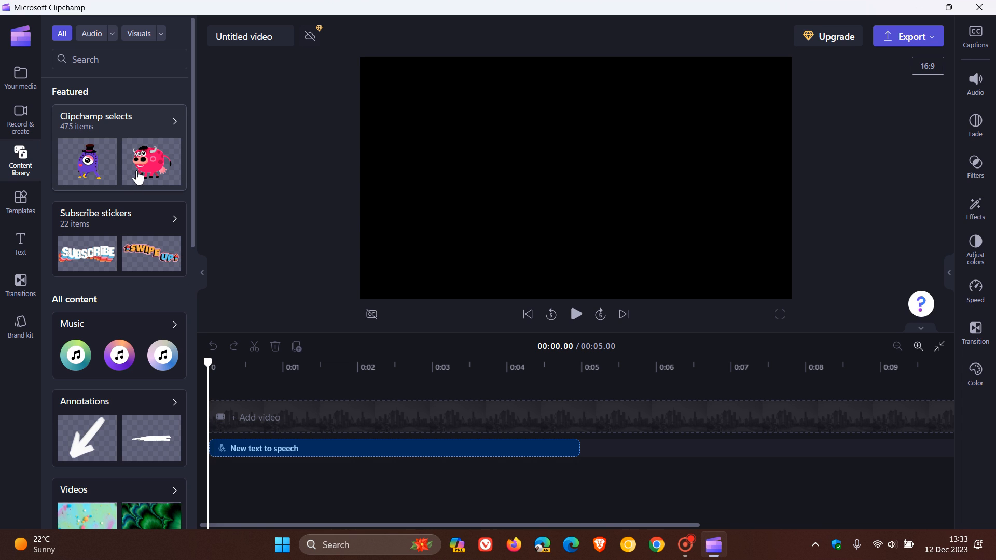
{"action": "scroll", "scroll_direction": "down", "scroll_amount": 3}
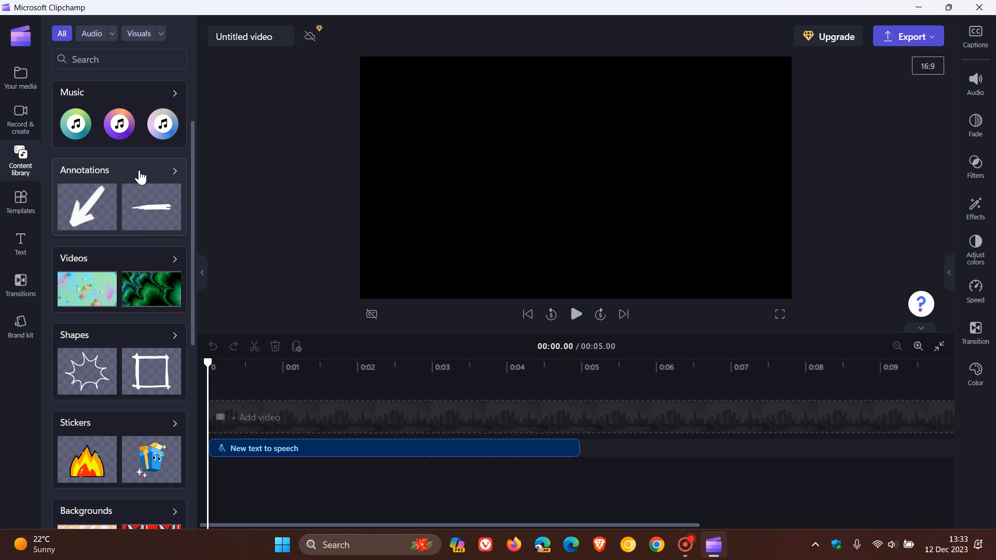
{"action": "scroll", "scroll_direction": "down", "scroll_amount": 3}
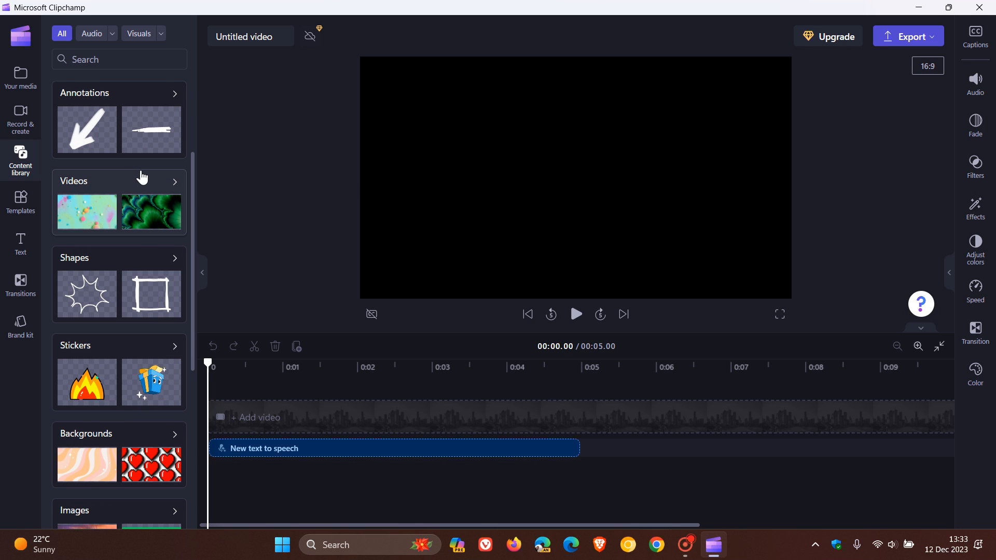
{"action": "scroll", "scroll_direction": "down", "scroll_amount": 3}
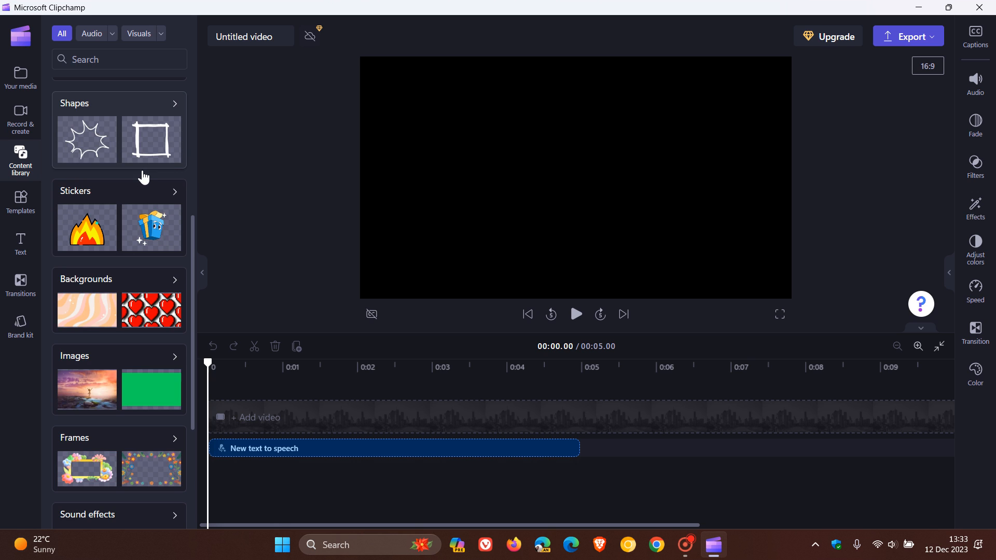
{"action": "scroll", "scroll_direction": "down", "scroll_amount": 3}
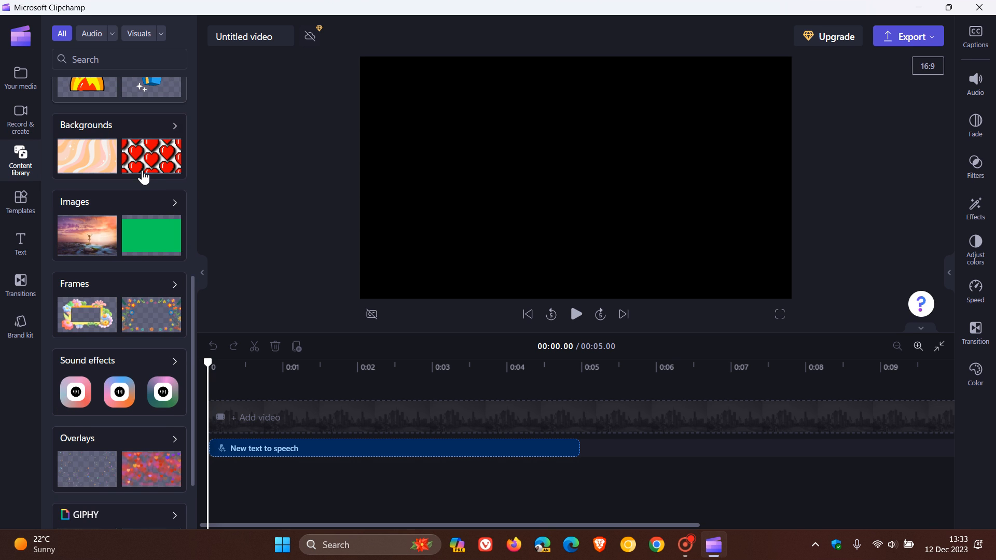
{"action": "scroll", "scroll_direction": "down", "scroll_amount": 3}
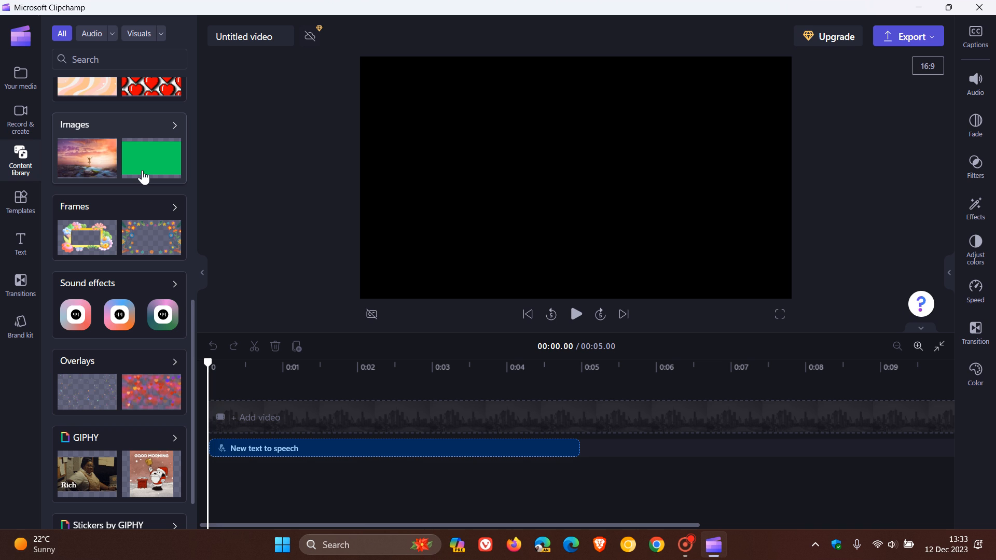
{"action": "scroll", "scroll_direction": "down", "scroll_amount": 3}
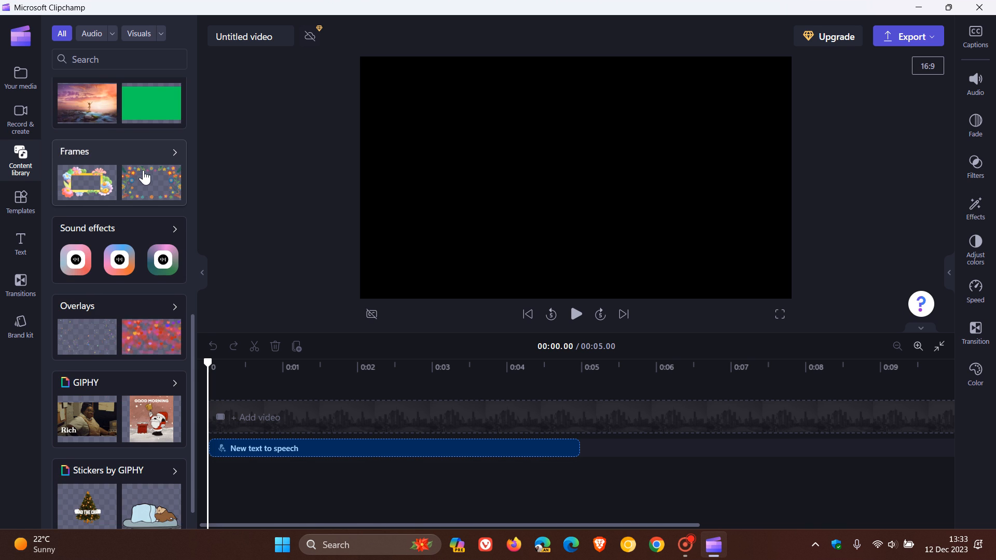
{"action": "scroll", "scroll_direction": "up", "scroll_amount": 3}
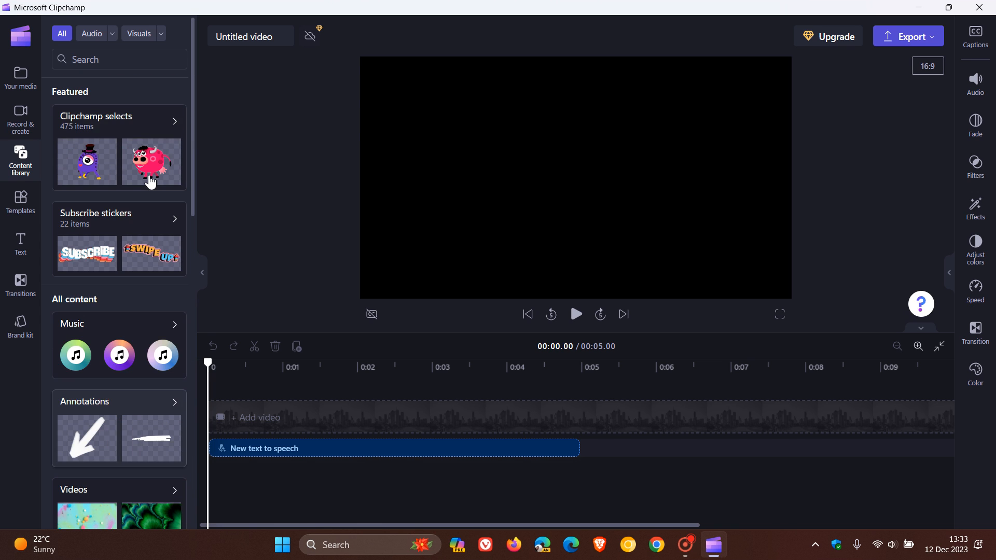
{"action": "mouse_move", "coordinate": [891, 175]}
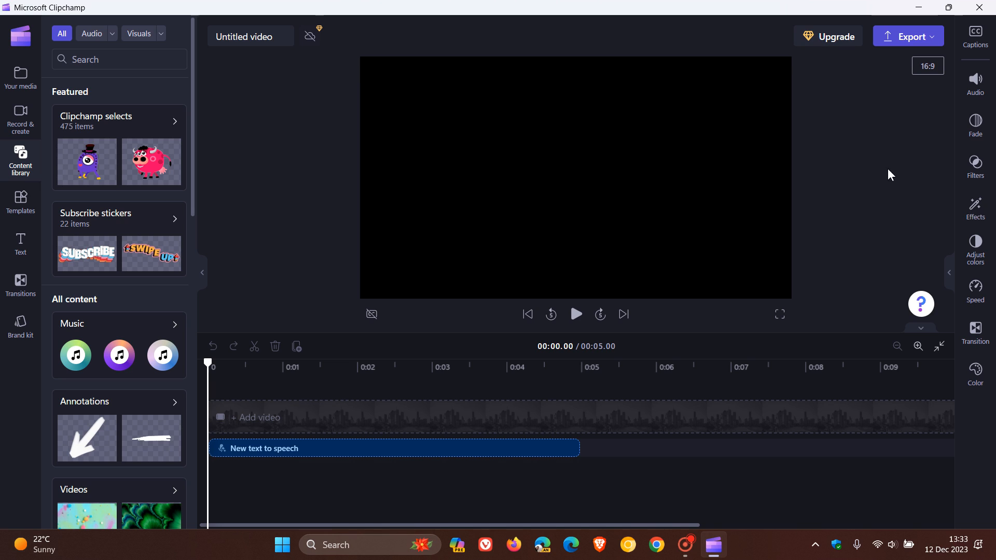
{"action": "mouse_move", "coordinate": [885, 176]}
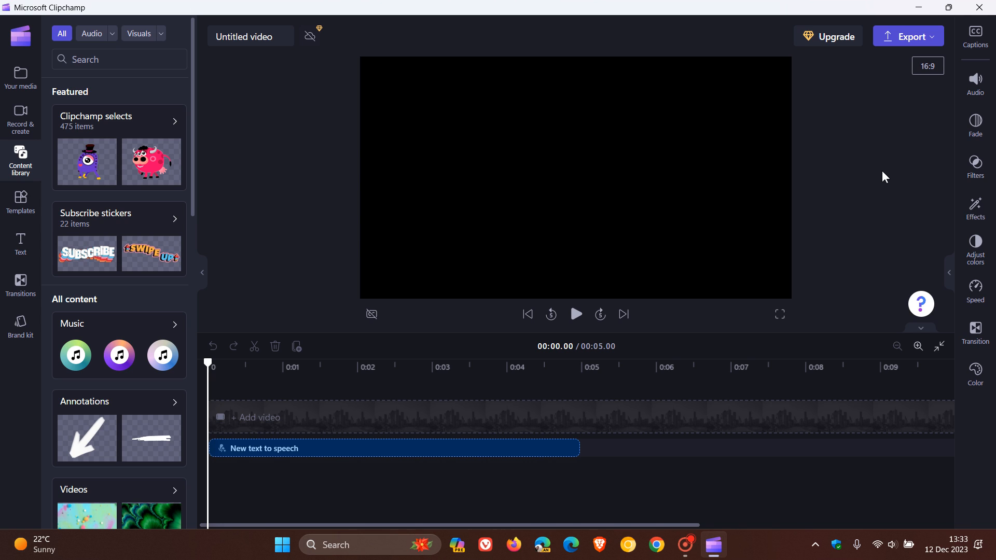
{"action": "mouse_move", "coordinate": [311, 204]}
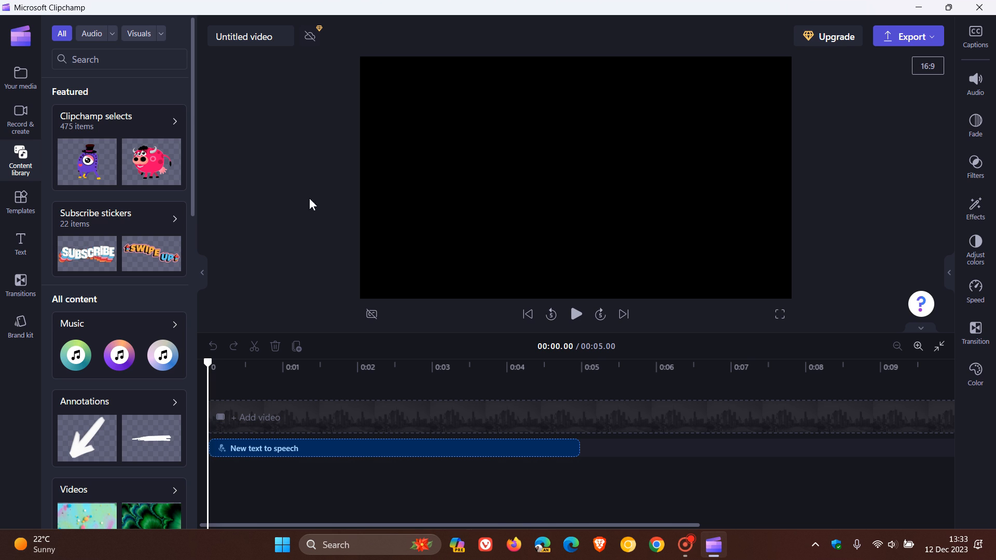
{"action": "mouse_move", "coordinate": [19, 119]}
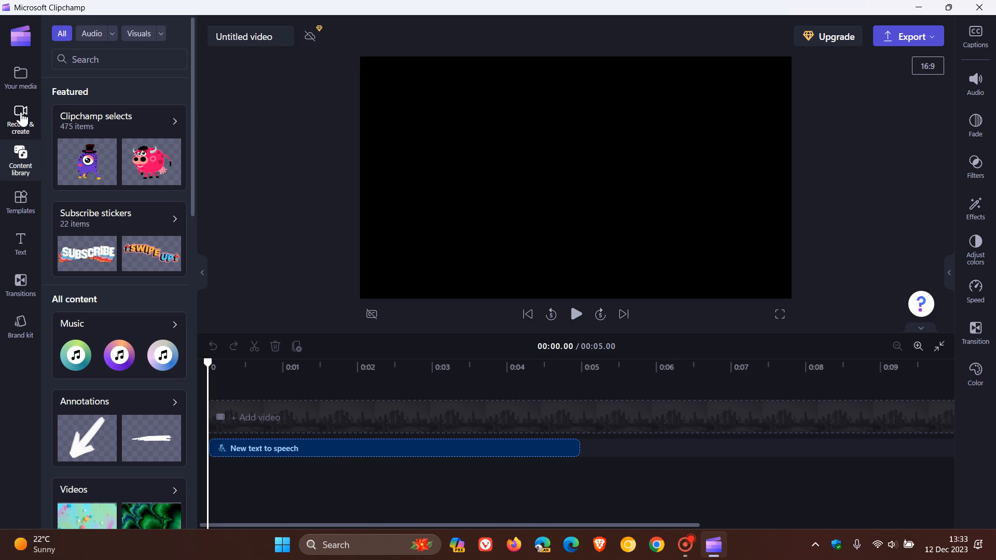
Open the Screen and camera recorder from Record & create.
{"action": "left_click", "coordinate": [20, 119]}
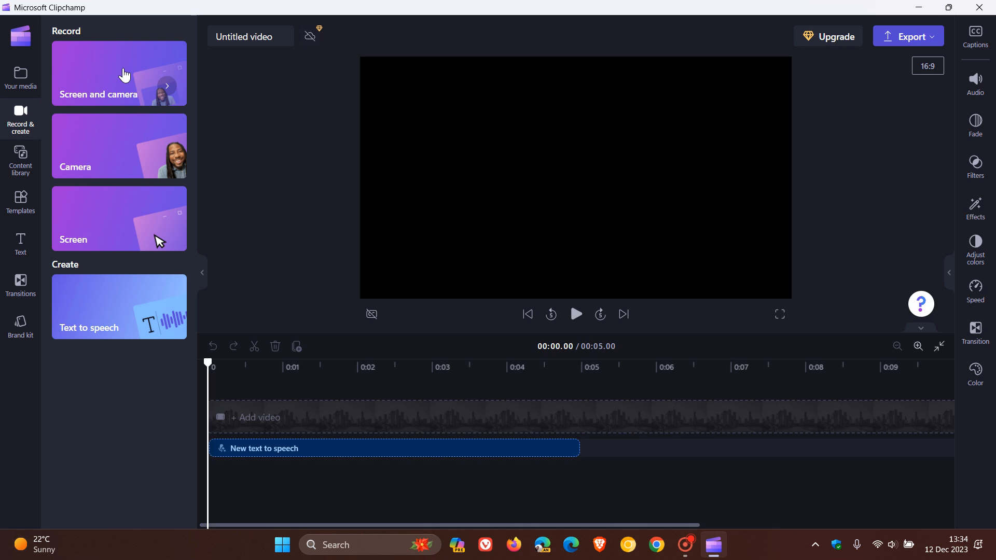
{"action": "left_click", "coordinate": [119, 147]}
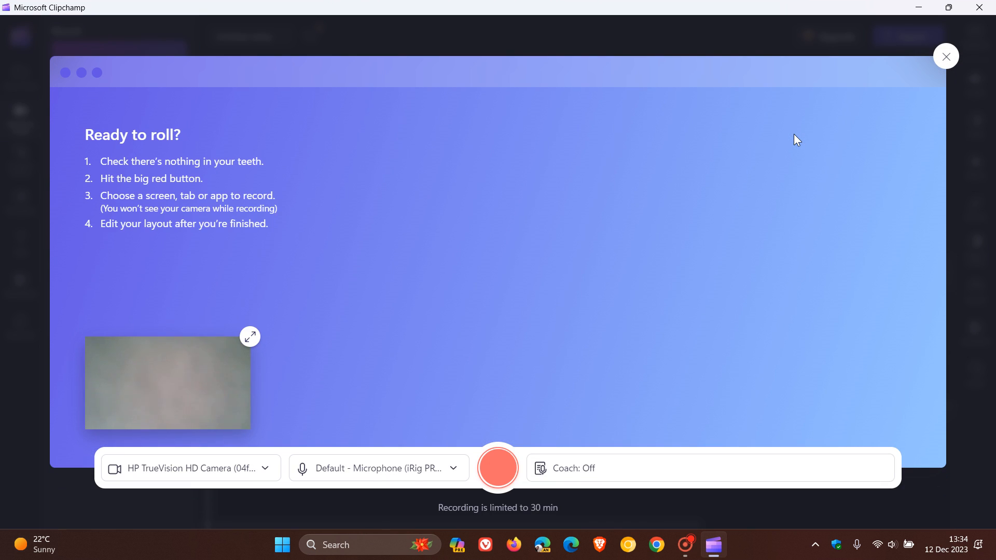
{"action": "mouse_move", "coordinate": [801, 194]}
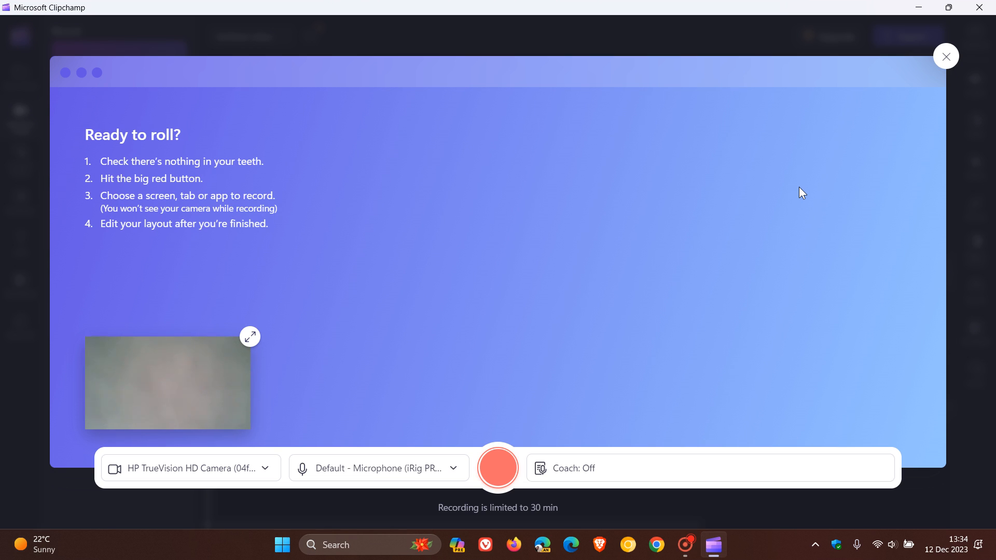
{"action": "mouse_move", "coordinate": [451, 504]}
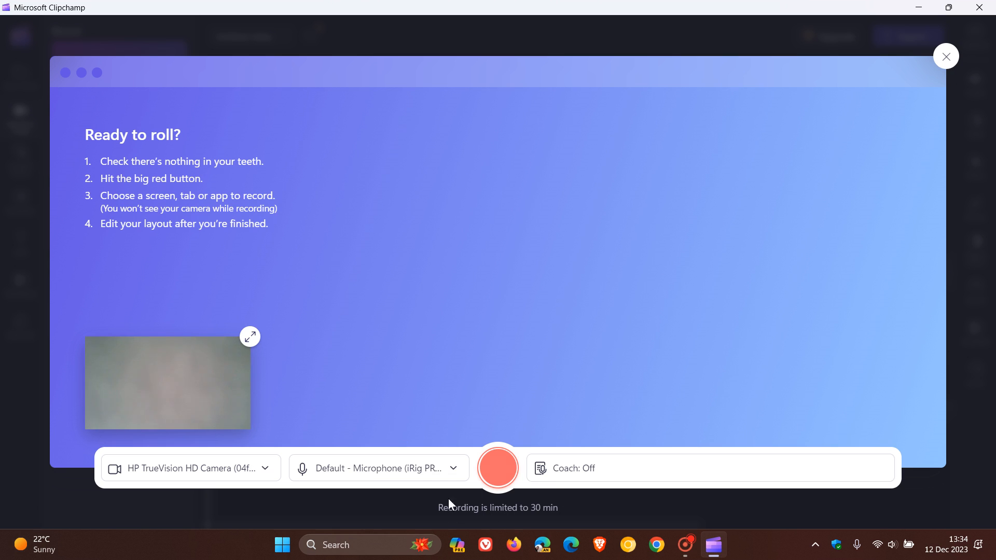
{"action": "mouse_move", "coordinate": [591, 446]}
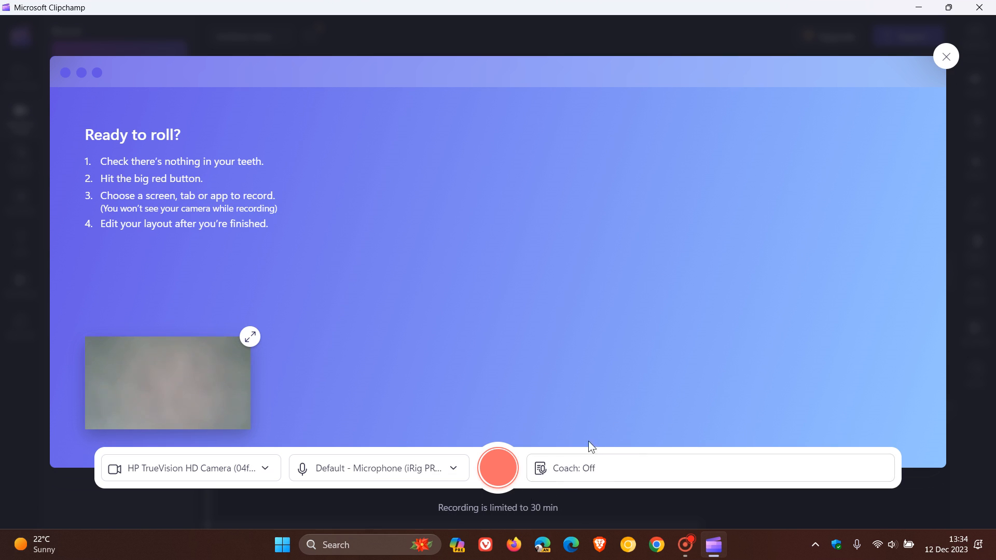
{"action": "mouse_move", "coordinate": [765, 204]}
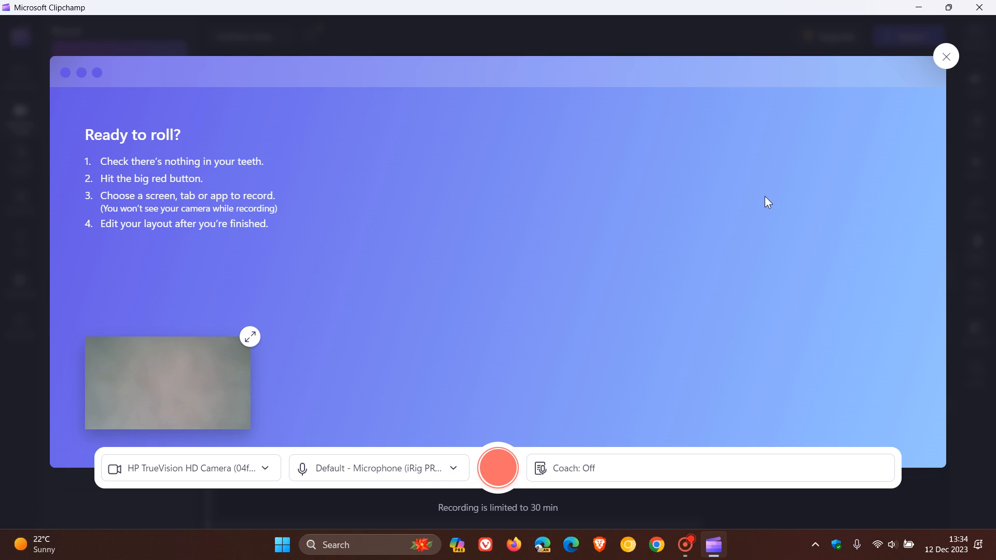
{"action": "mouse_move", "coordinate": [945, 57]}
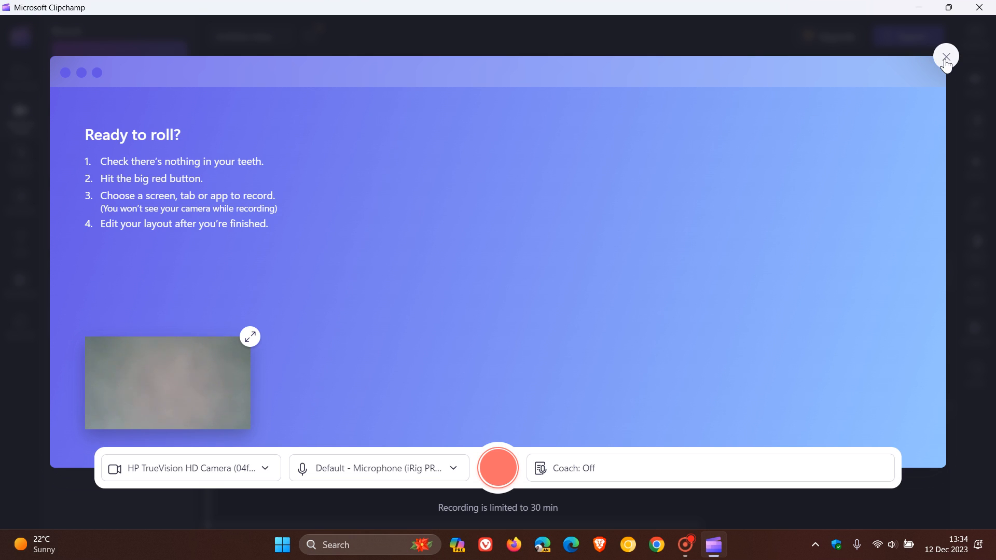
Close the screen-and-camera recorder without recording, returning to the Untitled video editor.
{"action": "left_click", "coordinate": [946, 57]}
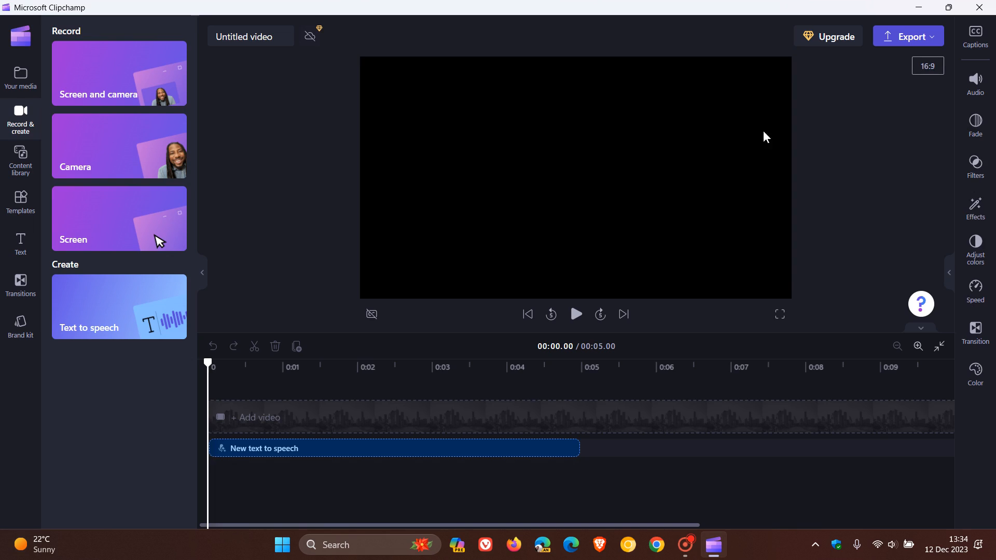
{"action": "mouse_move", "coordinate": [885, 186]}
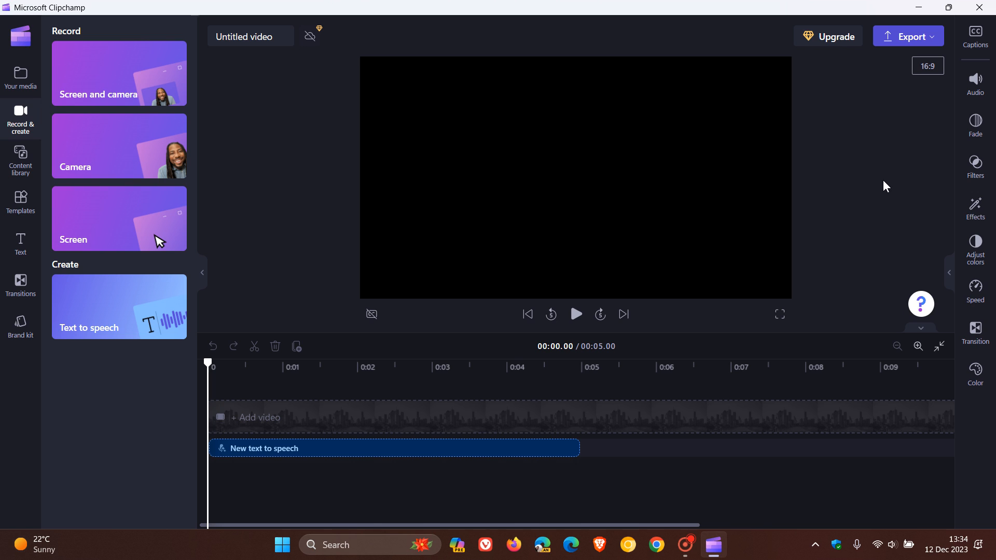
{"action": "mouse_move", "coordinate": [111, 317]}
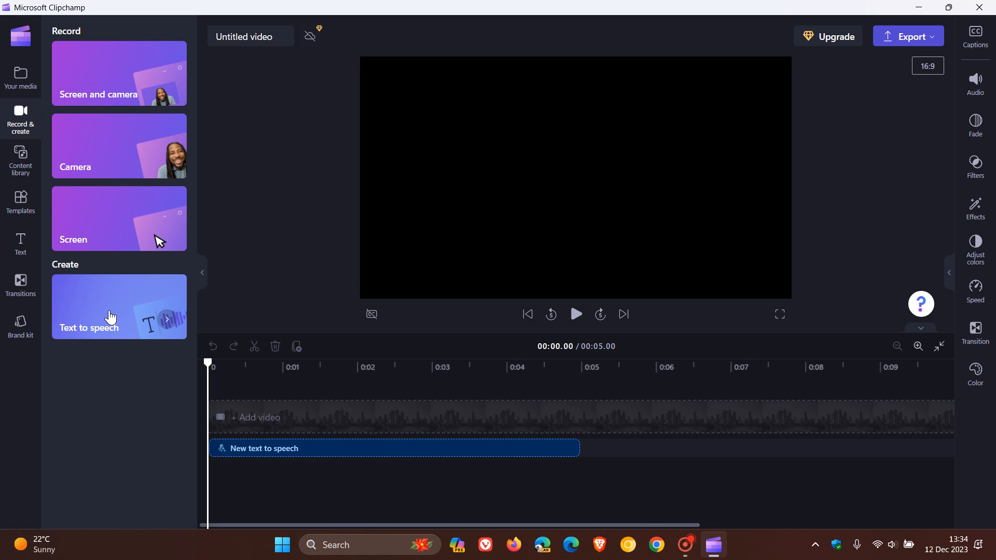
{"action": "mouse_move", "coordinate": [116, 317]}
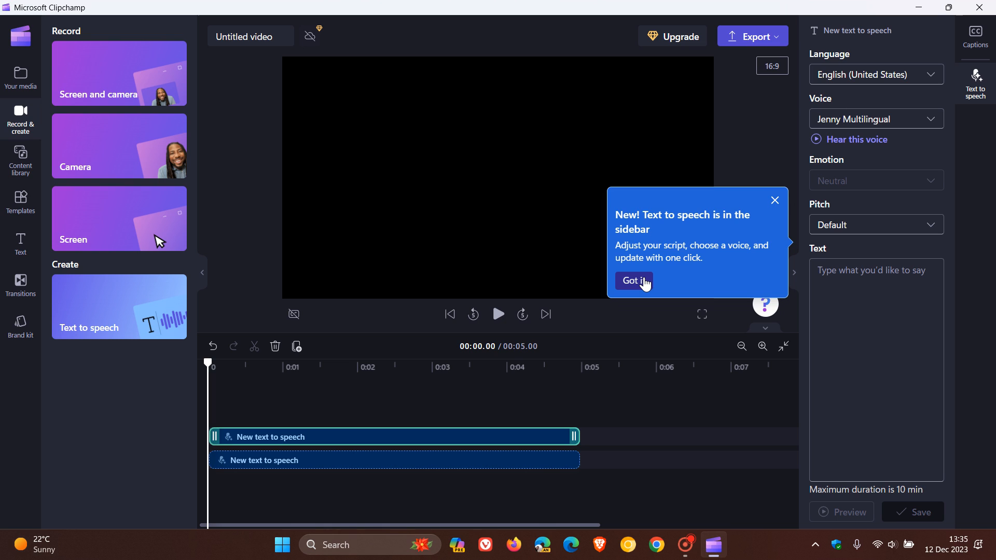
Dismiss the text-to-speech tooltip with Got it and show Your media.
{"action": "left_click", "coordinate": [633, 281]}
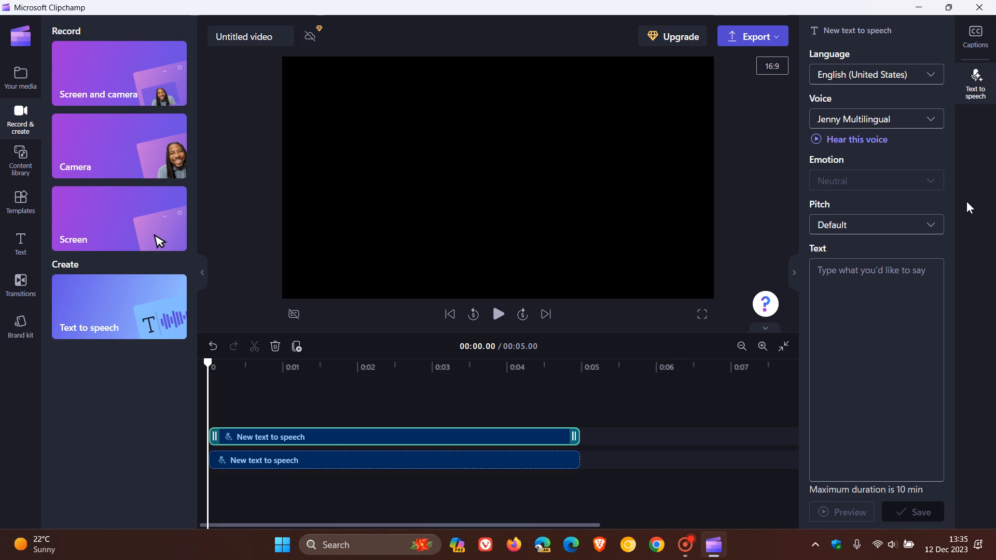
{"action": "mouse_move", "coordinate": [504, 204]}
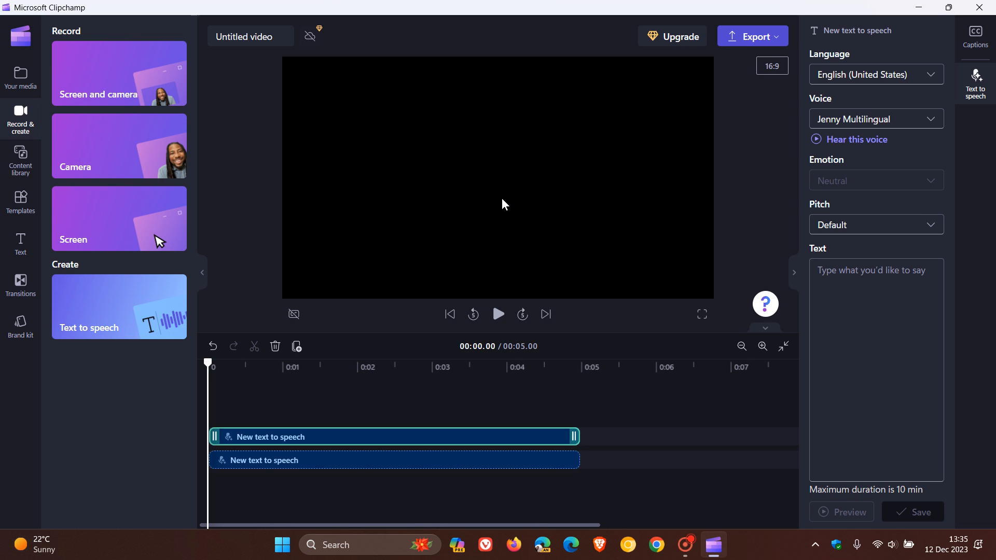
{"action": "mouse_move", "coordinate": [741, 197]}
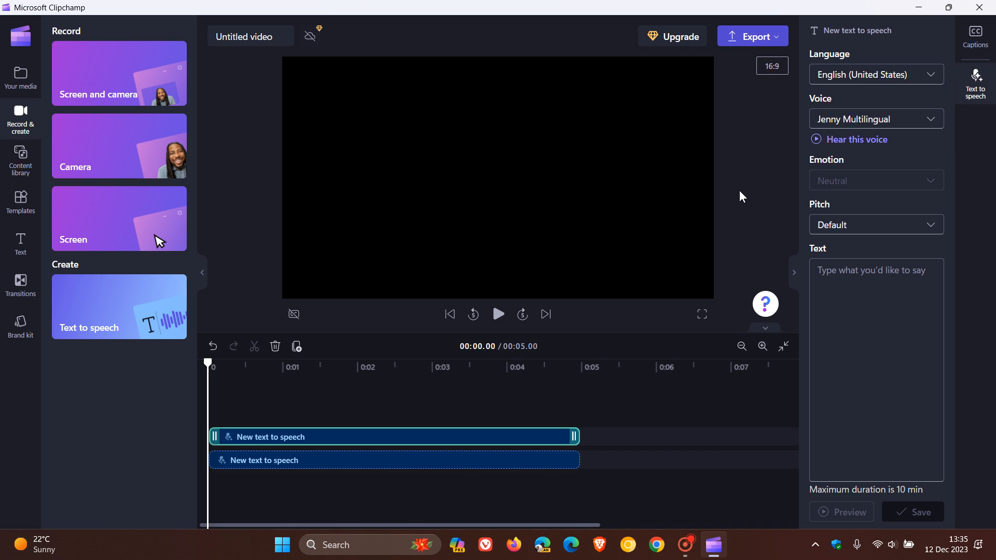
{"action": "mouse_move", "coordinate": [40, 157]}
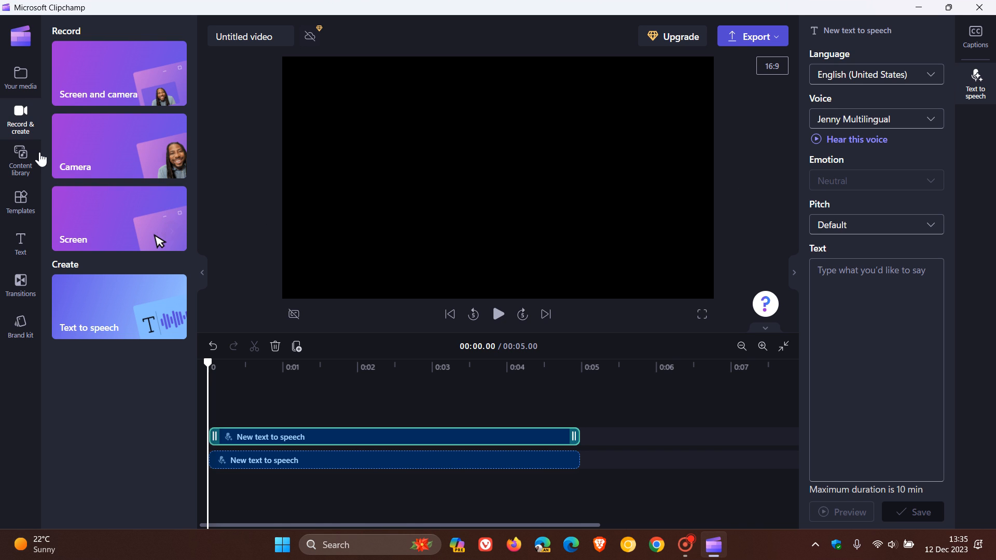
{"action": "left_click", "coordinate": [20, 76]}
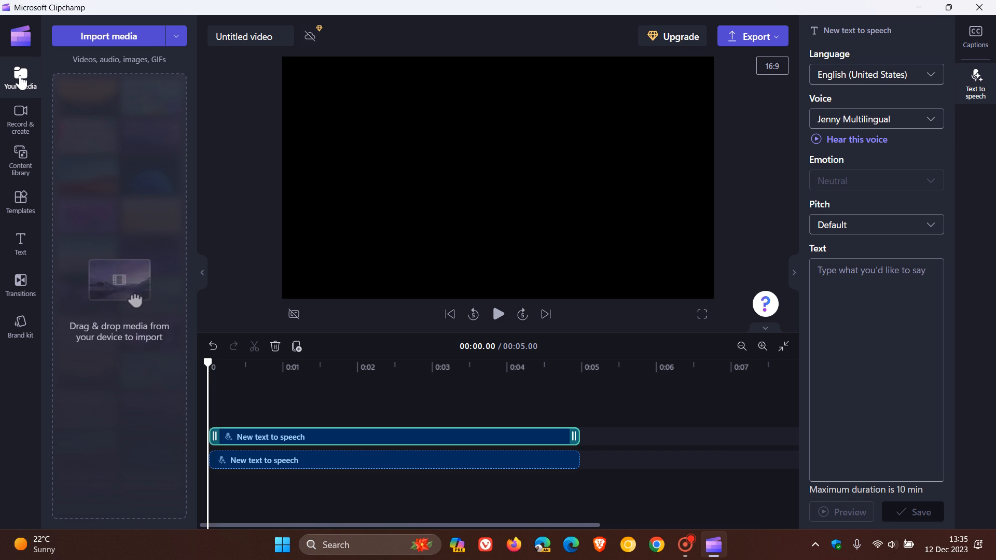